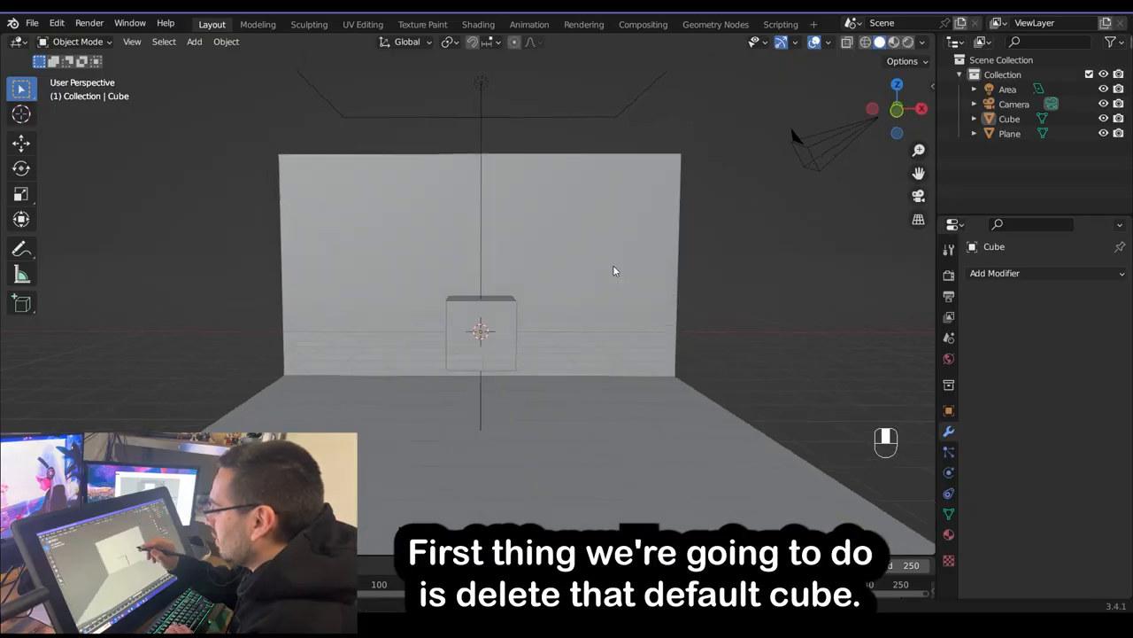
# Select and delete the default cube, keeping the camera, light and backdrop
pyautogui.click(478, 332)
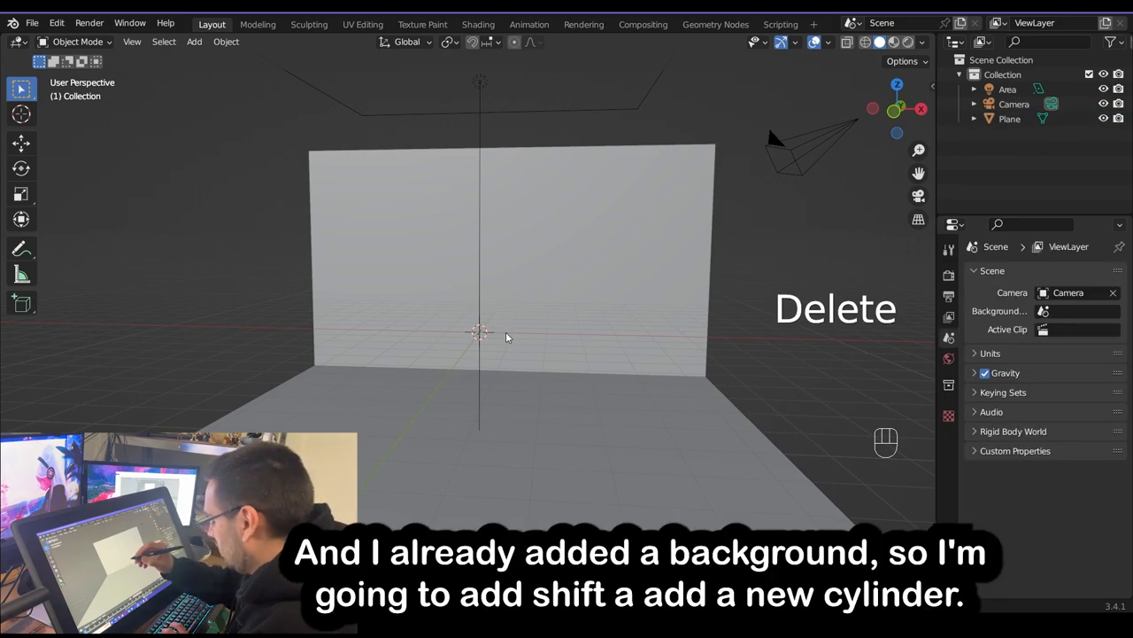
# Add a cylinder, view it from the front, scale it up and stretch it tall for editing
pyautogui.press('shift+a')
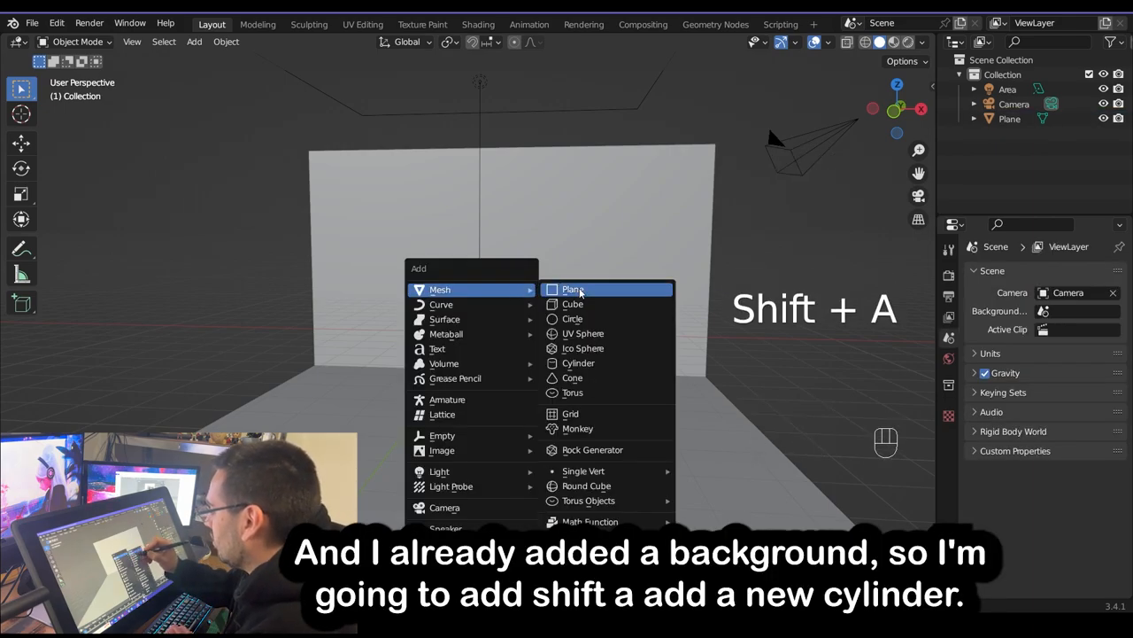
pyautogui.click(578, 362)
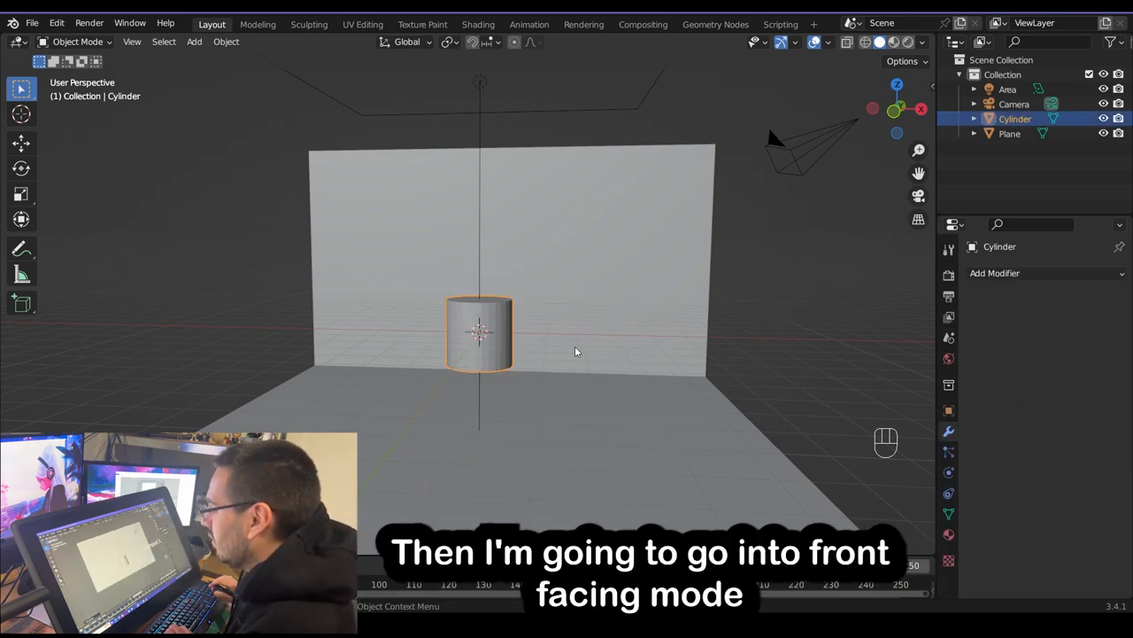
pyautogui.press('Numpad1')
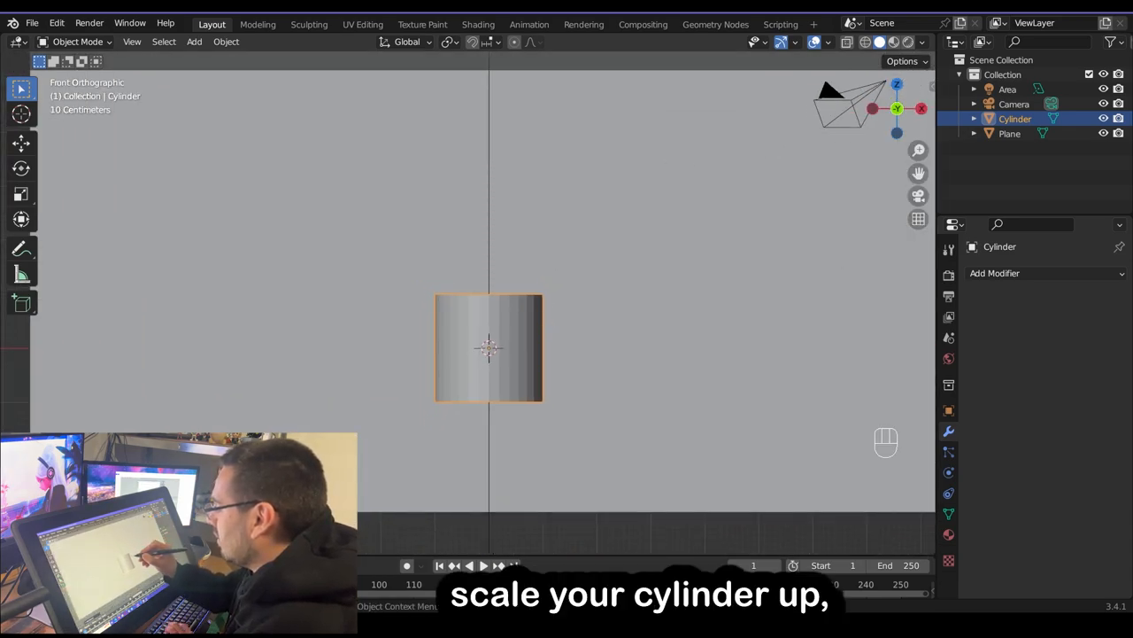
pyautogui.press('s')
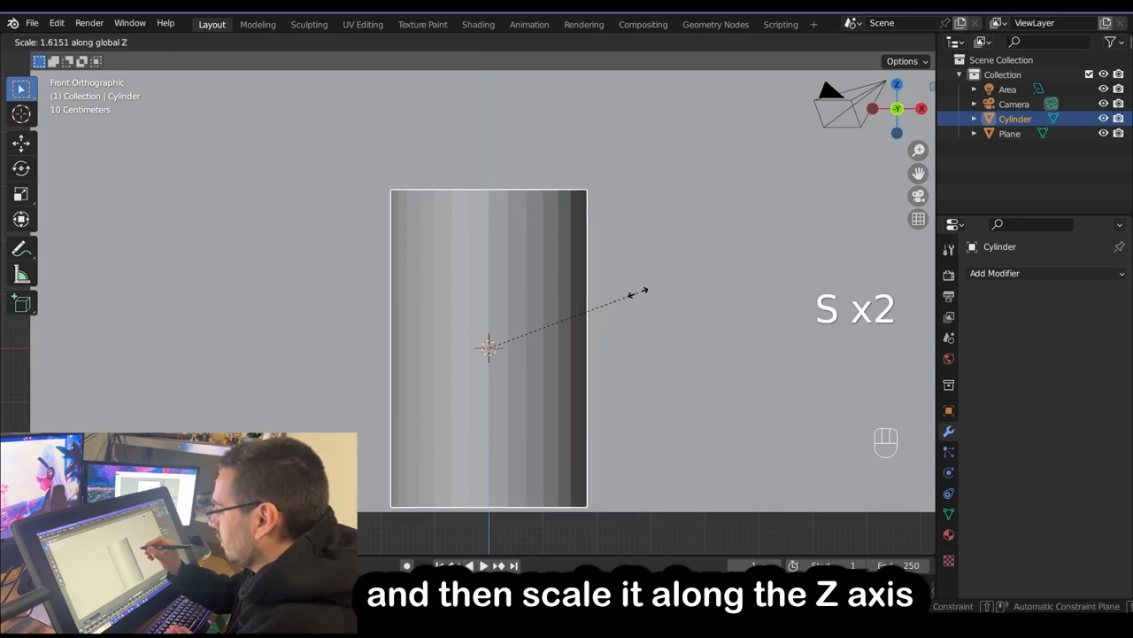
pyautogui.press('Tab')
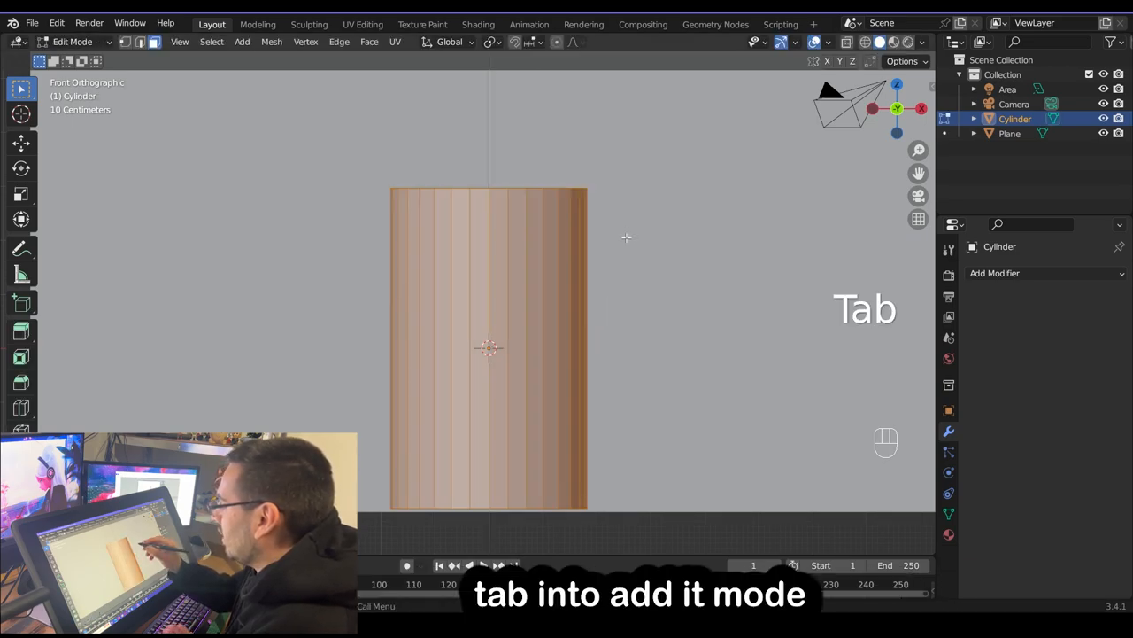
# Extrude the top face into a narrowed shoulder, then a short outward-flaring neck
pyautogui.press('3')
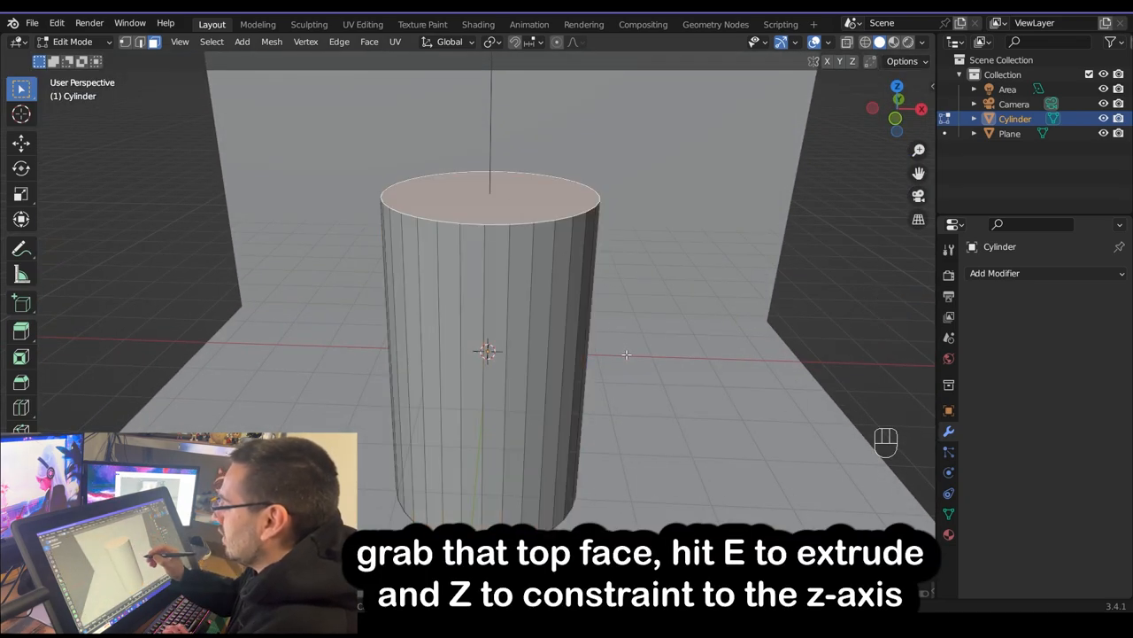
pyautogui.press('e')
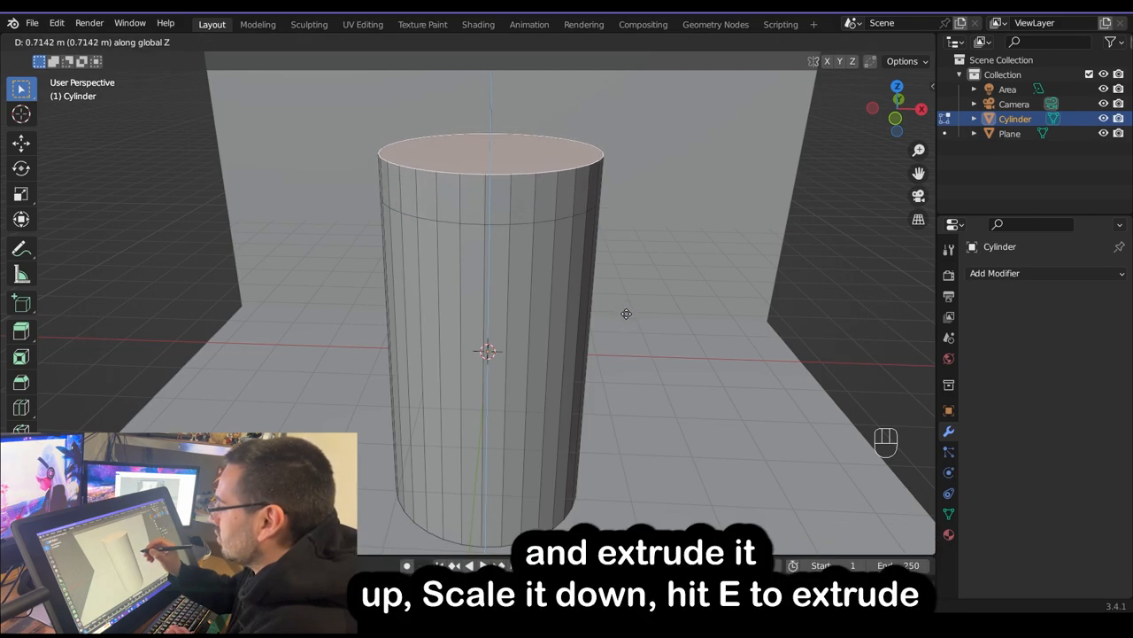
pyautogui.press('s')
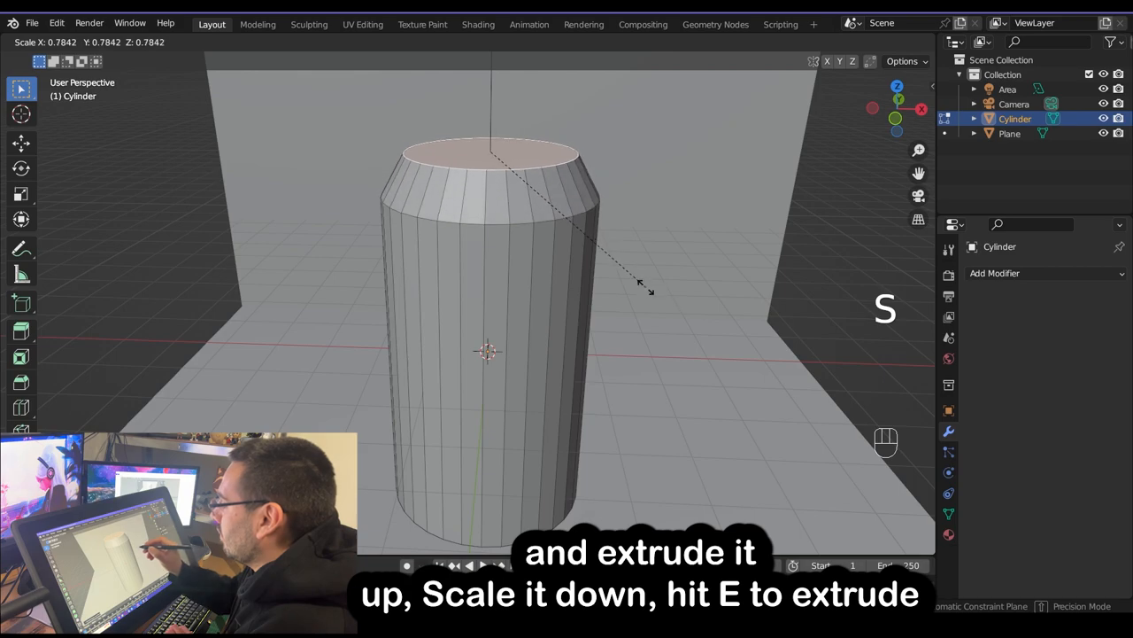
pyautogui.press('e')
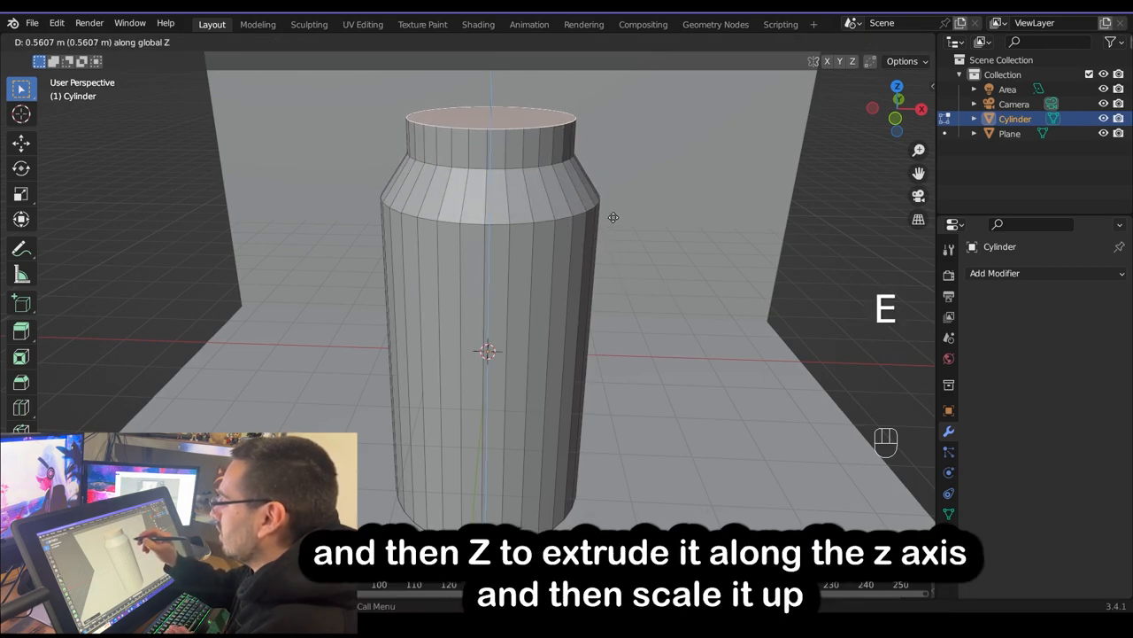
pyautogui.press('s')
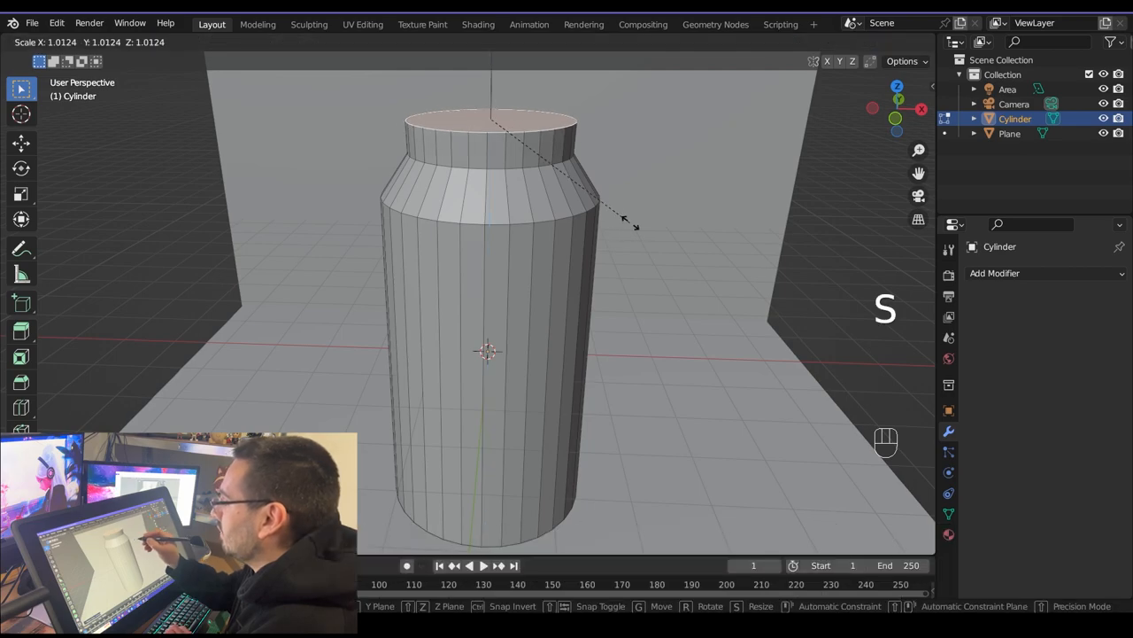
pyautogui.press('x')
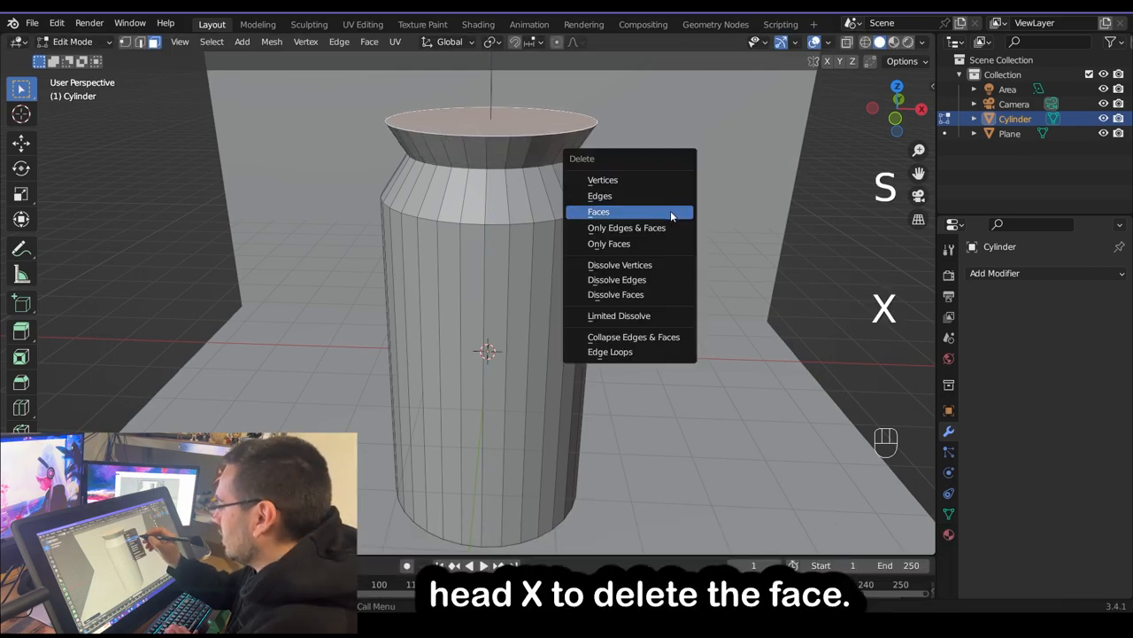
# Delete the top face and add loop cuts at the base, below the shoulder, neck base and rim
pyautogui.click(599, 211)
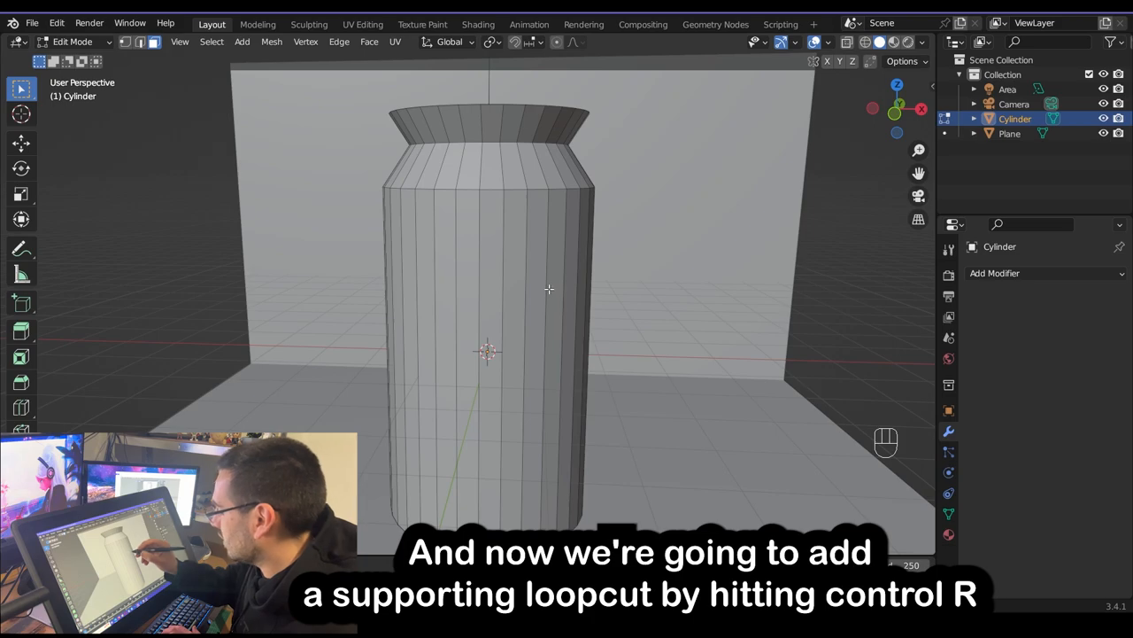
pyautogui.press('ctrl+r')
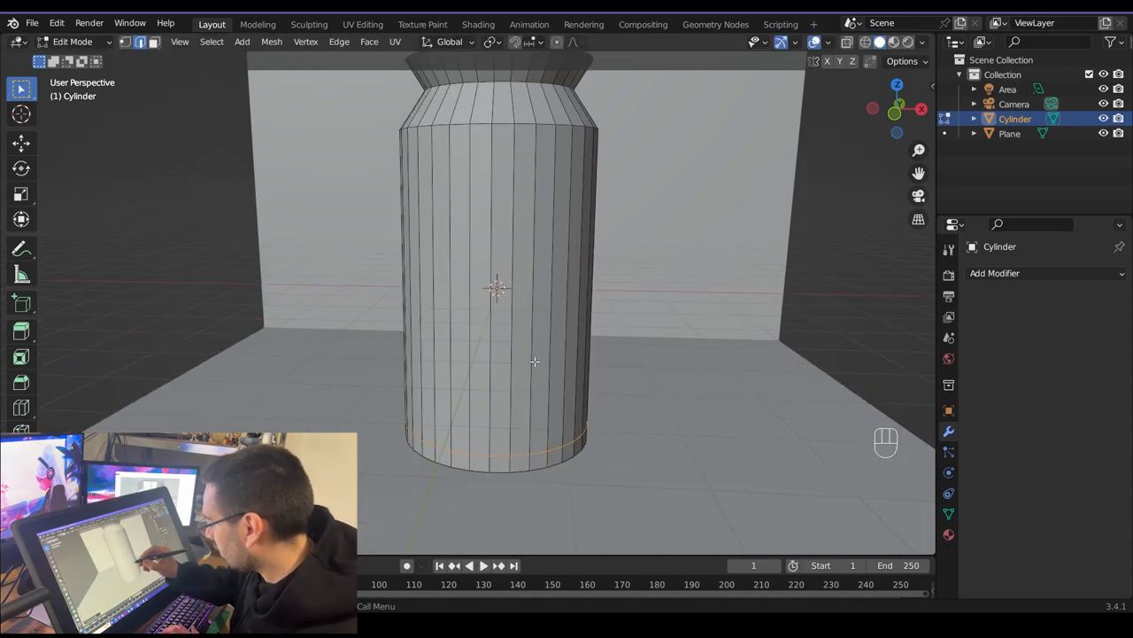
pyautogui.press('ctrl+r')
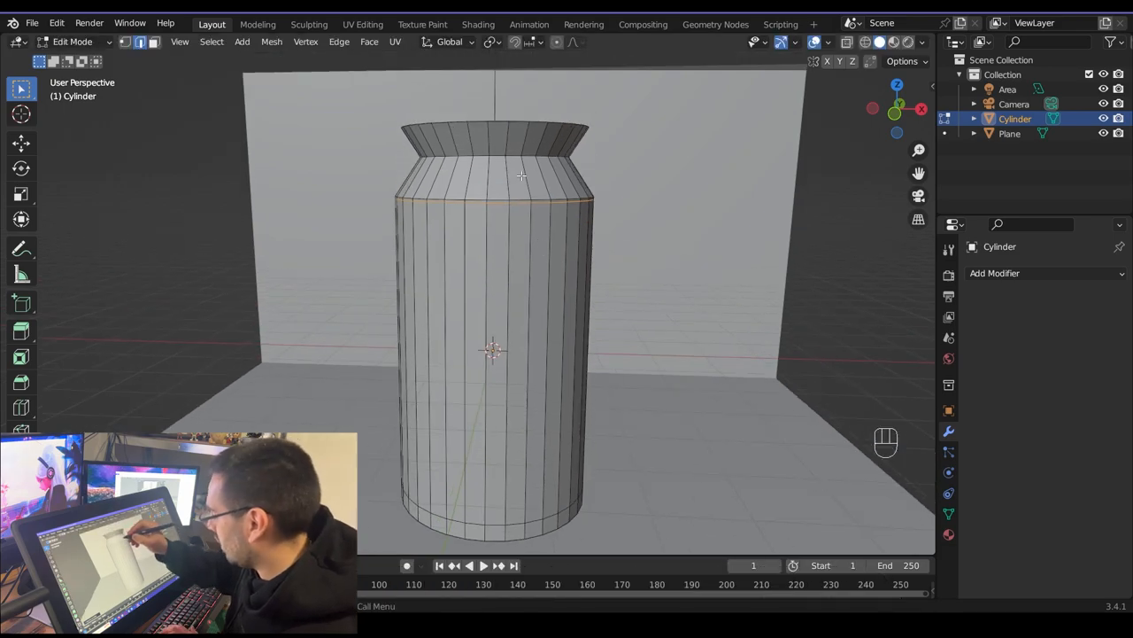
pyautogui.press('ctrl+r')
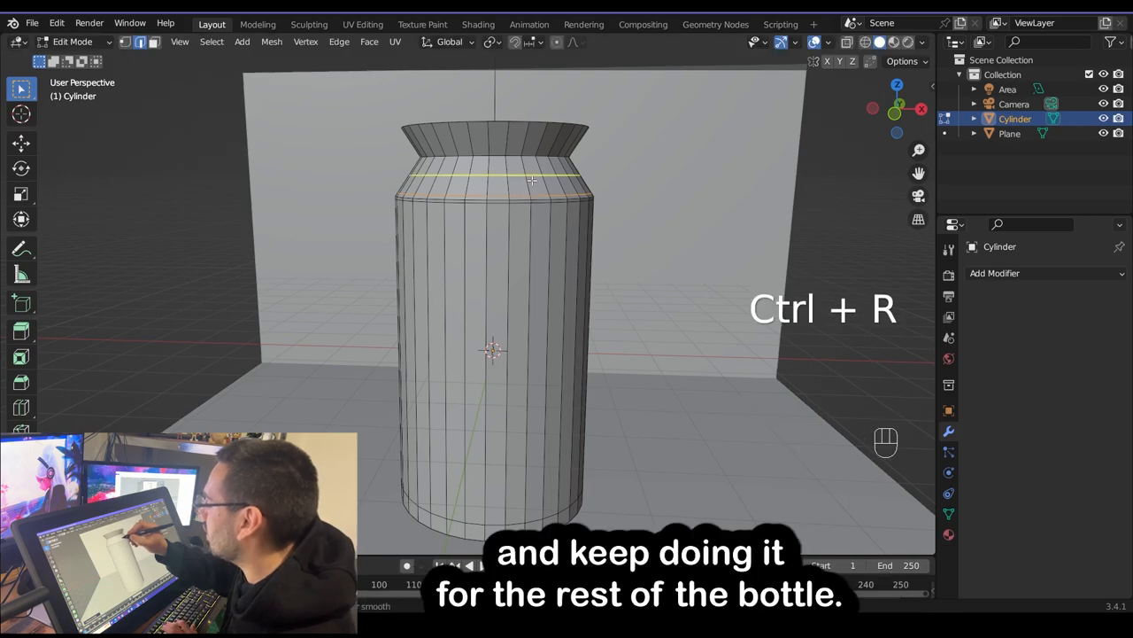
pyautogui.press('ctrl+r')
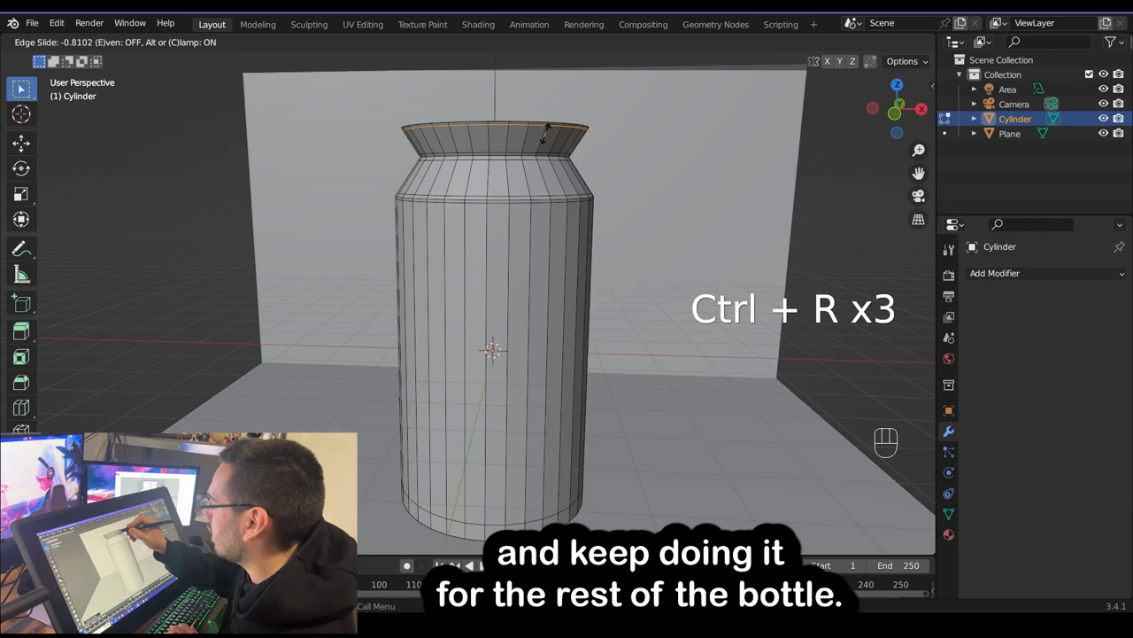
pyautogui.press('Tab')
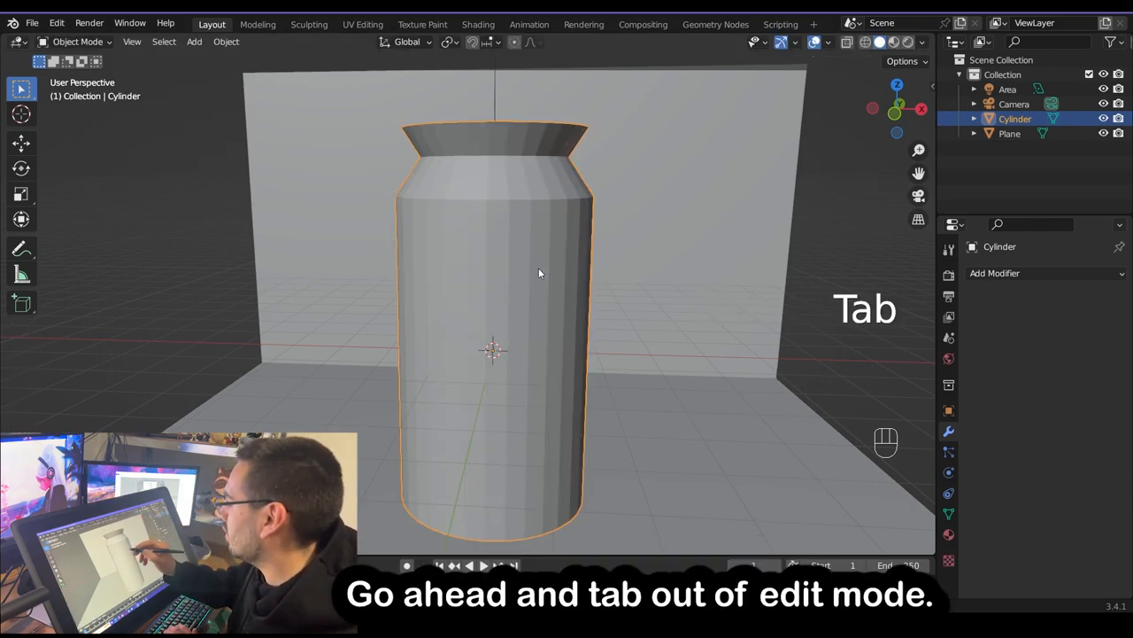
# Add a Solidify modifier at 0.03 m thickness and Subdivision Surface at viewport level 2
pyautogui.press('Tab')
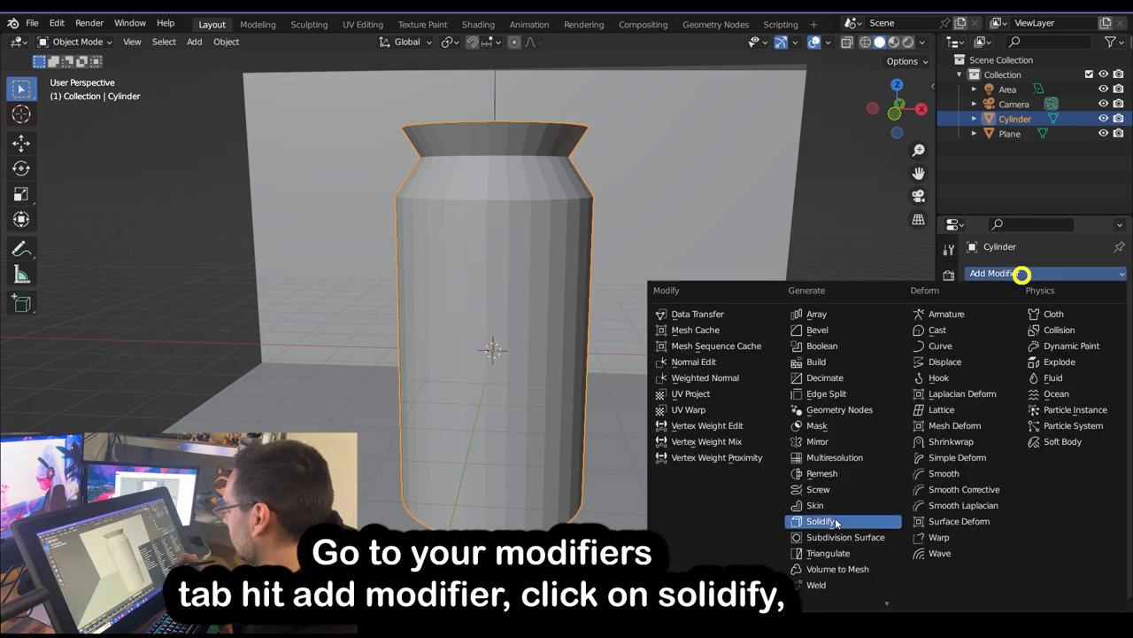
pyautogui.click(821, 521)
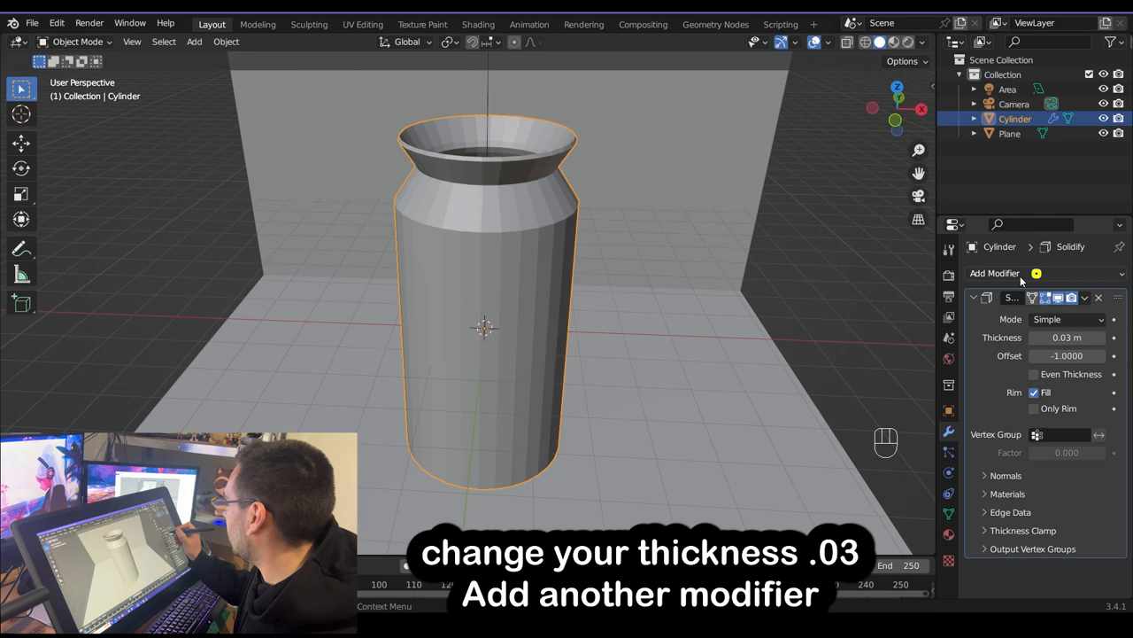
pyautogui.click(995, 272)
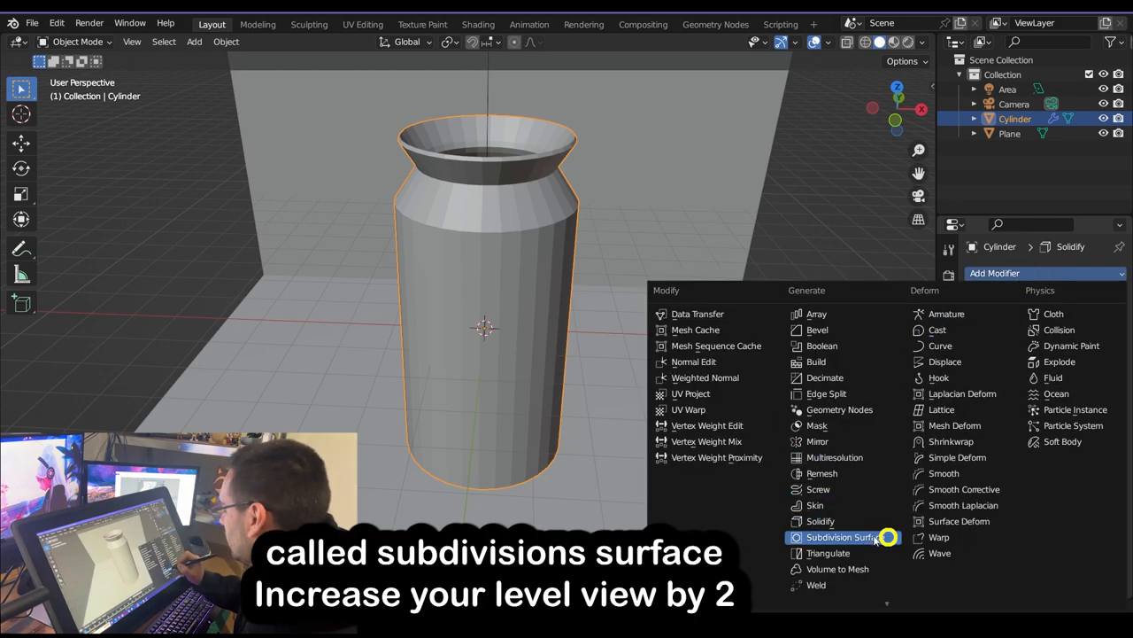
pyautogui.click(845, 536)
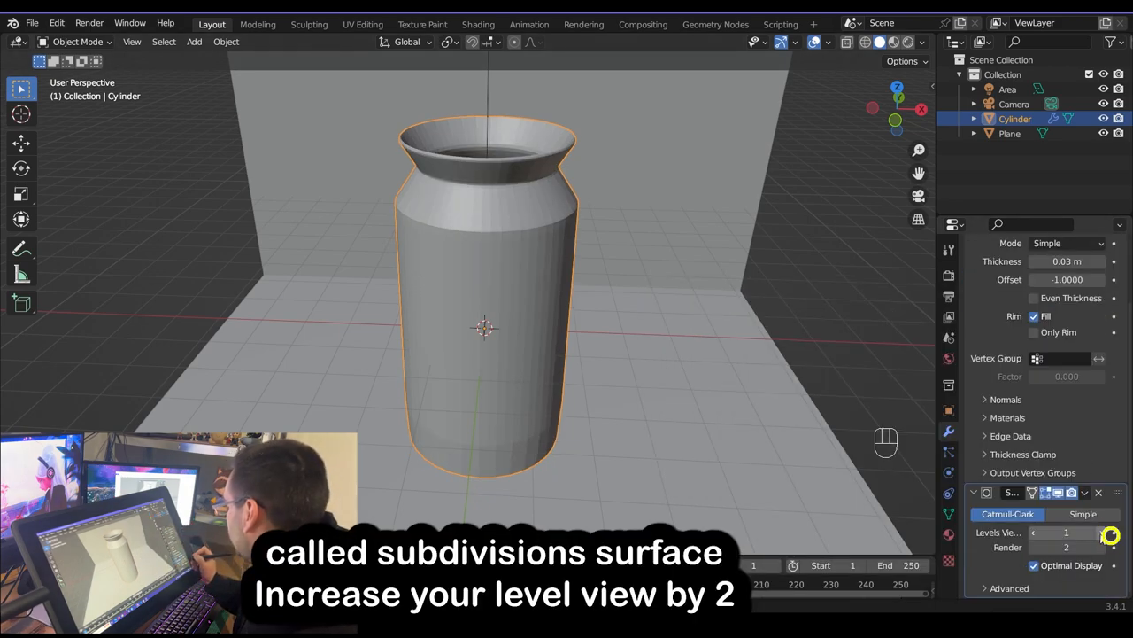
pyautogui.click(1066, 533)
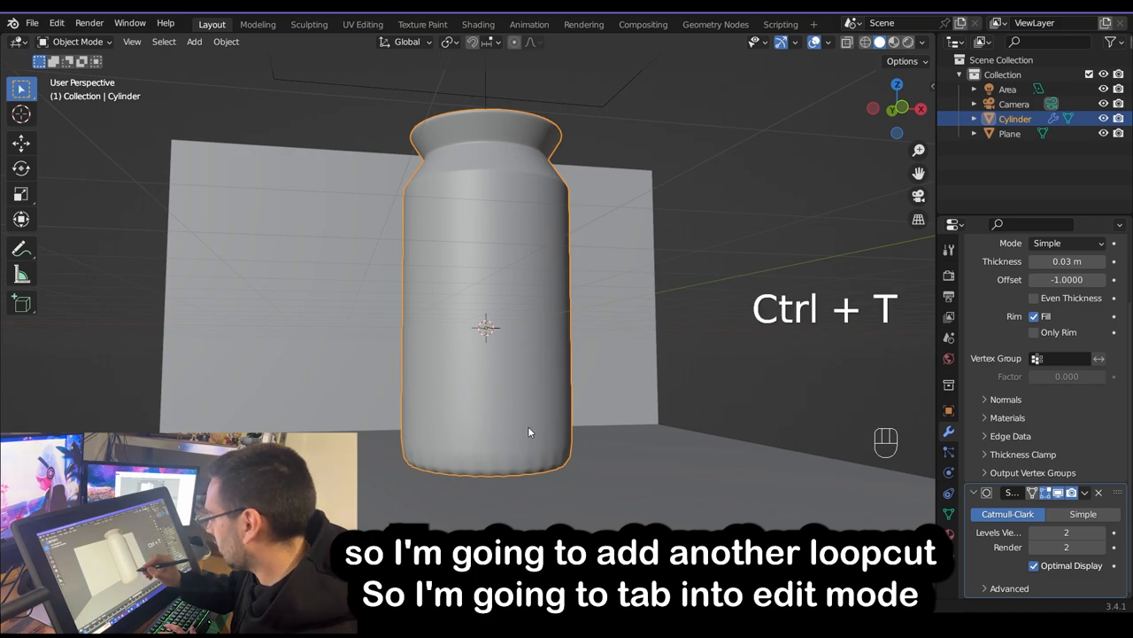
# Add an extra edge loop near the bottle's base to tighten its bottom
pyautogui.press('Tab')
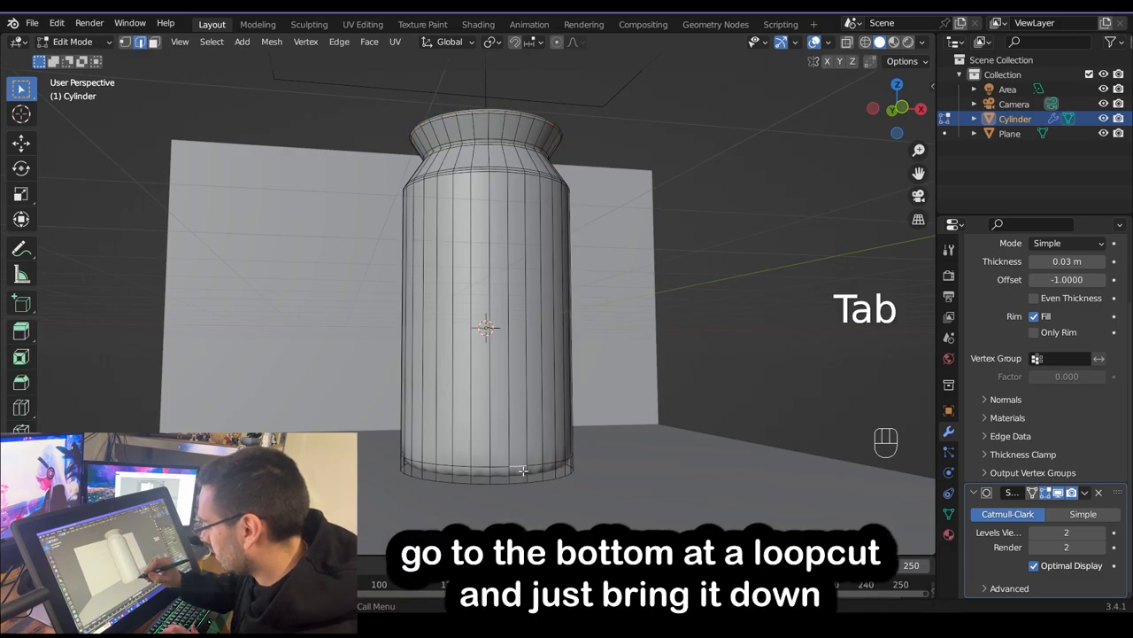
pyautogui.press('Ctrl+R')
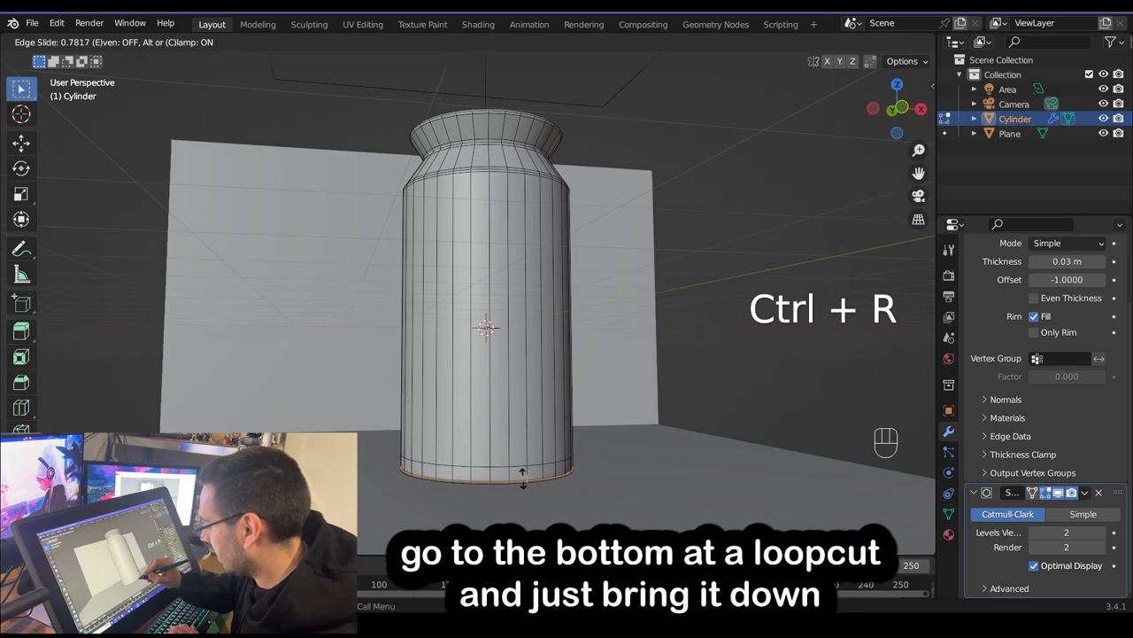
pyautogui.press('Tab')
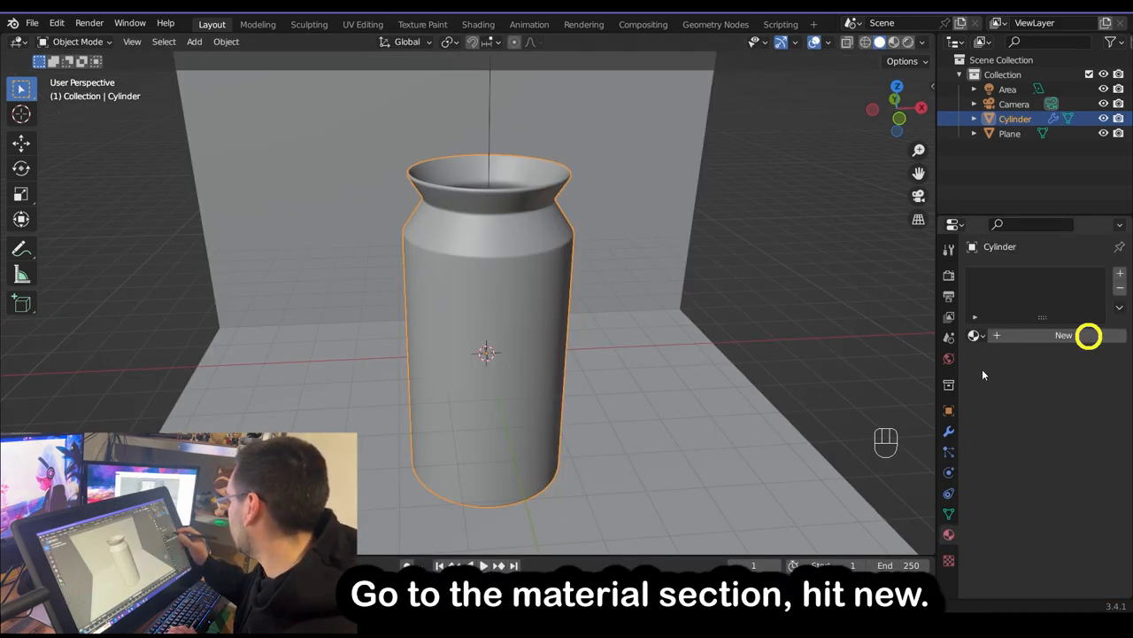
# Give the bottle a new material with a Glass BSDF surface shader
pyautogui.click(1063, 335)
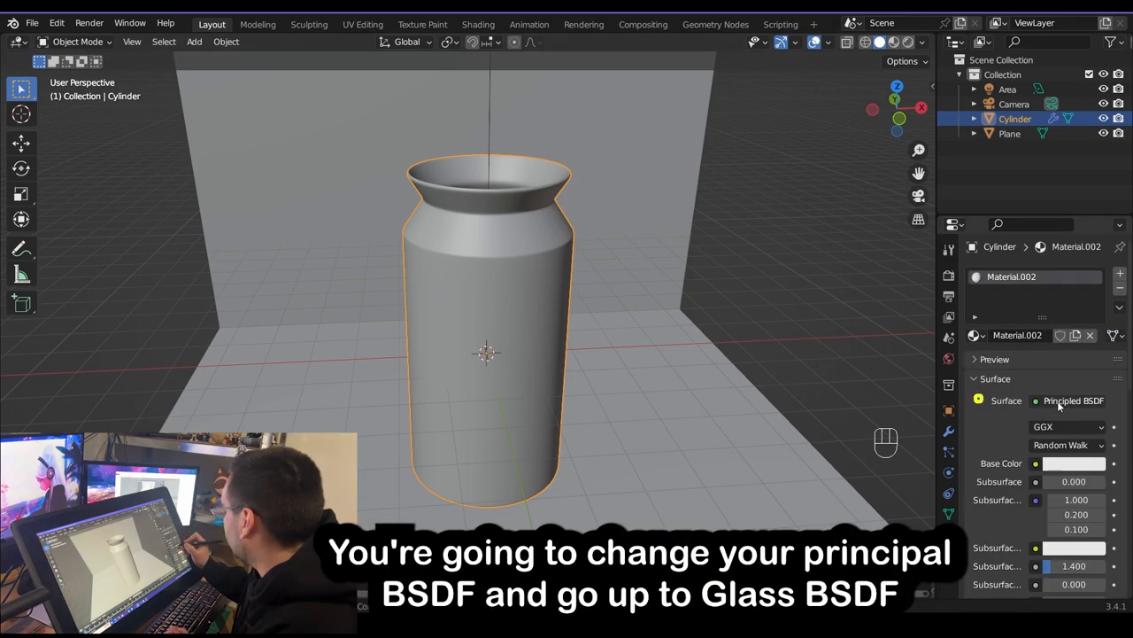
pyautogui.click(1073, 400)
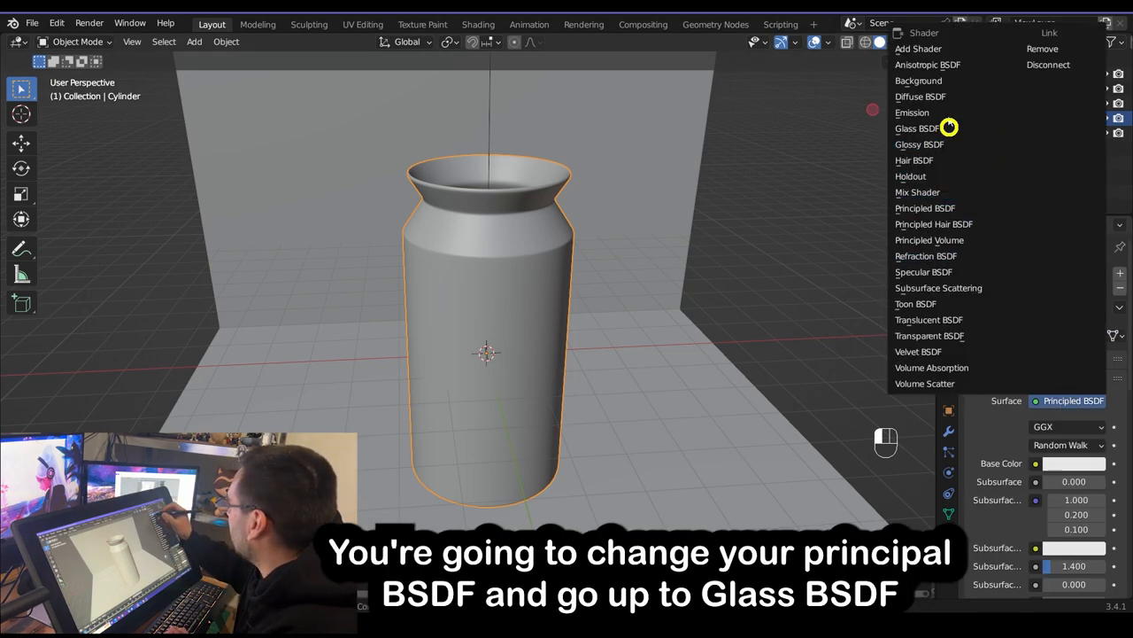
pyautogui.click(919, 128)
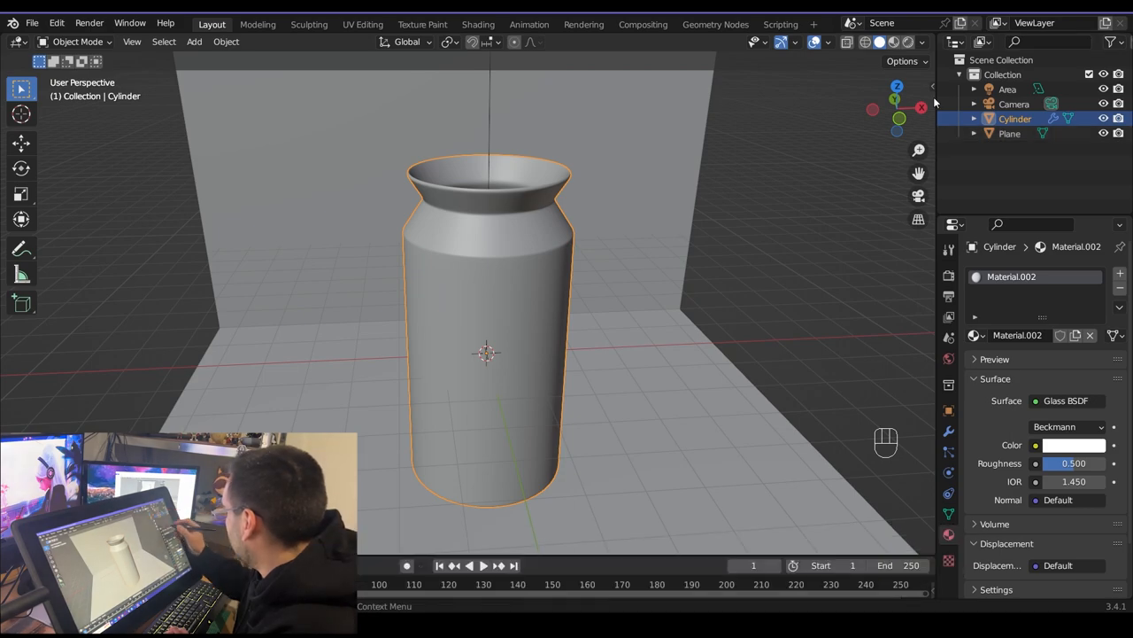
pyautogui.moveTo(1089, 464); pyautogui.dragTo(1063, 463)
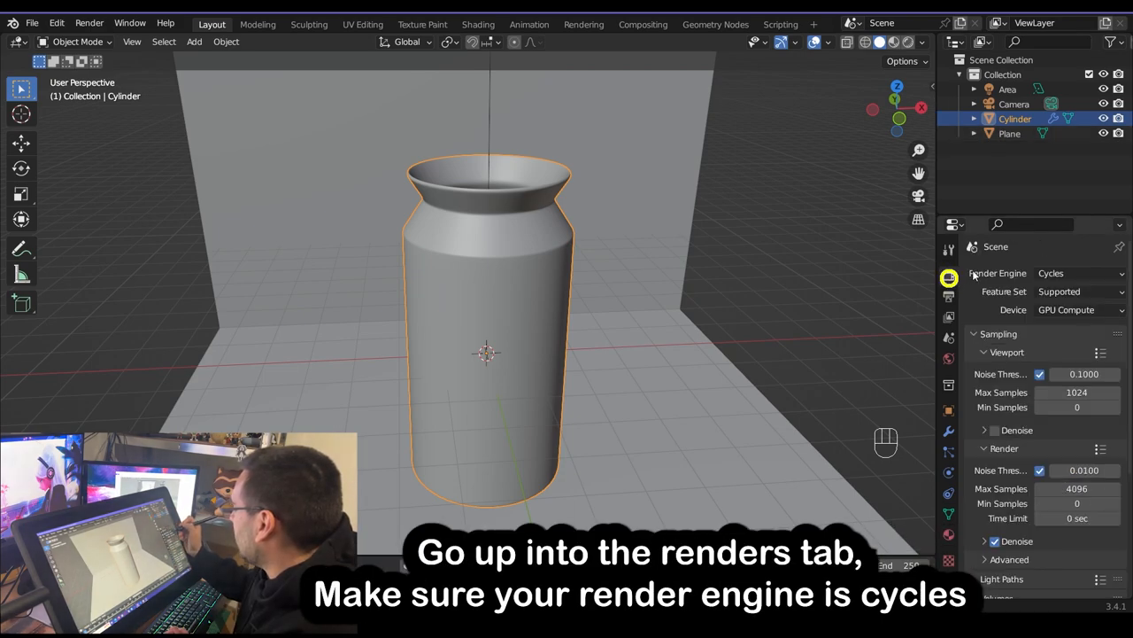
# Render on GPU Compute and switch the viewport to rendered shading
pyautogui.click(1079, 273)
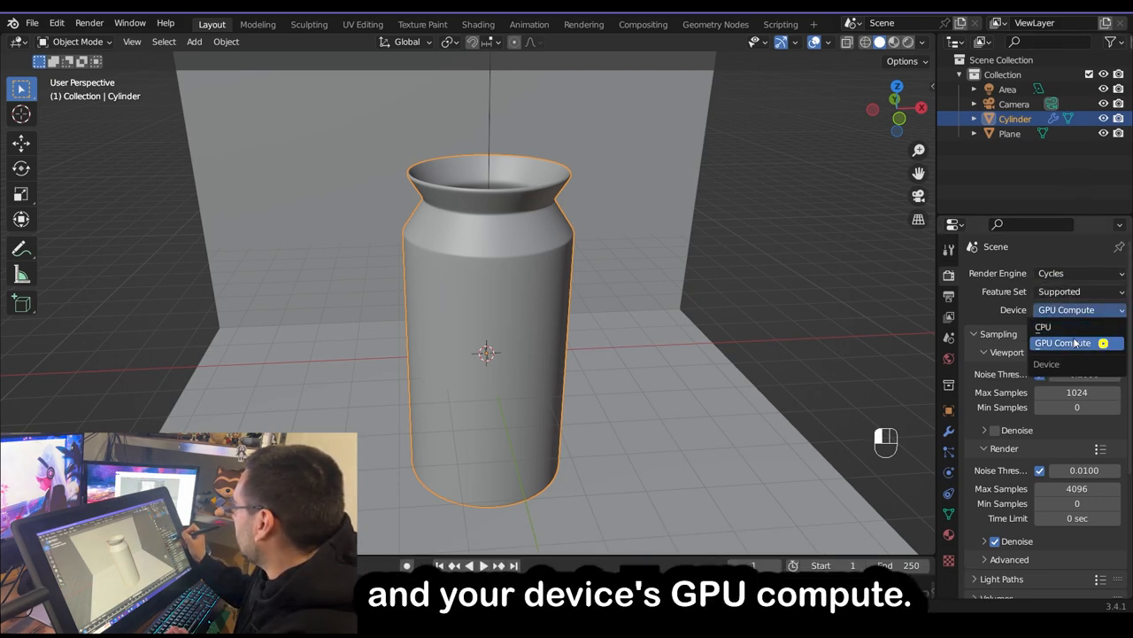
pyautogui.click(1062, 342)
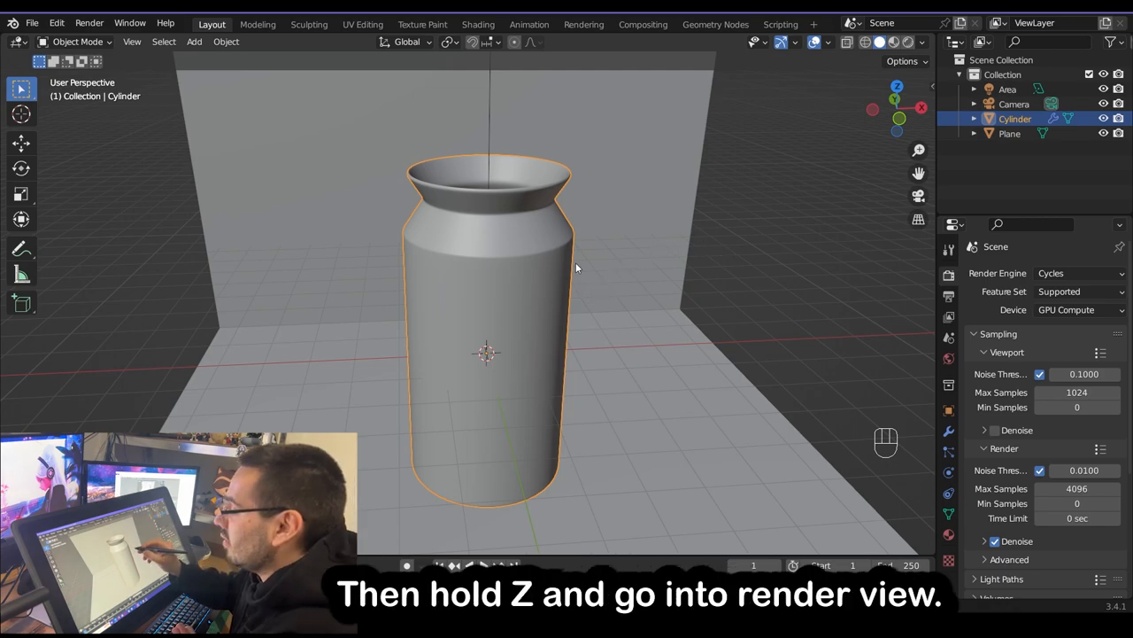
pyautogui.press('z')
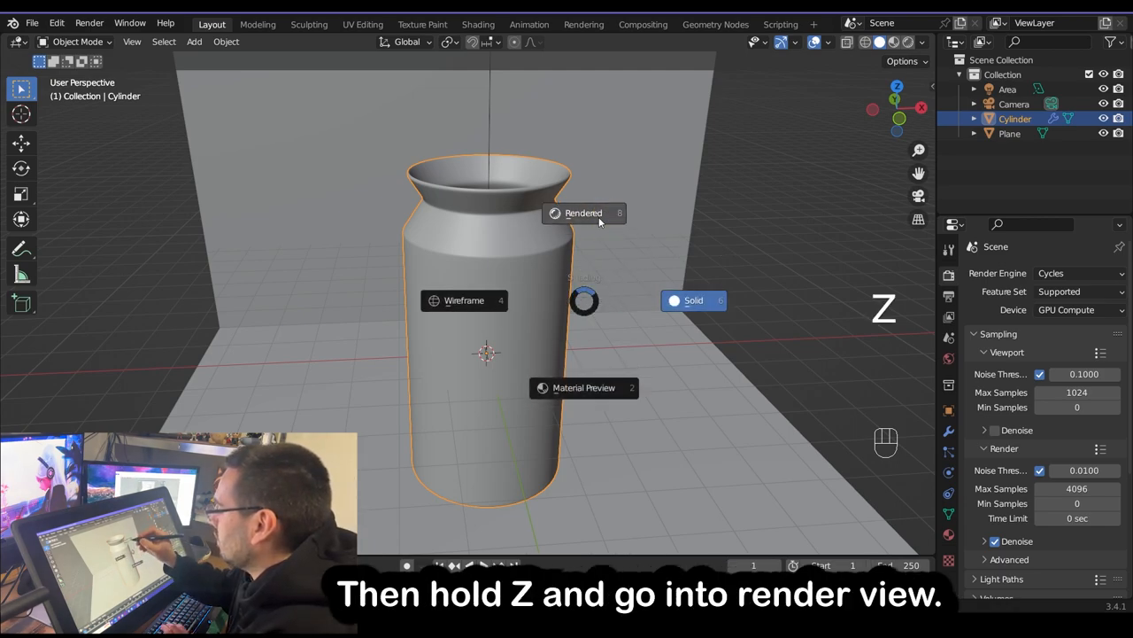
pyautogui.click(583, 212)
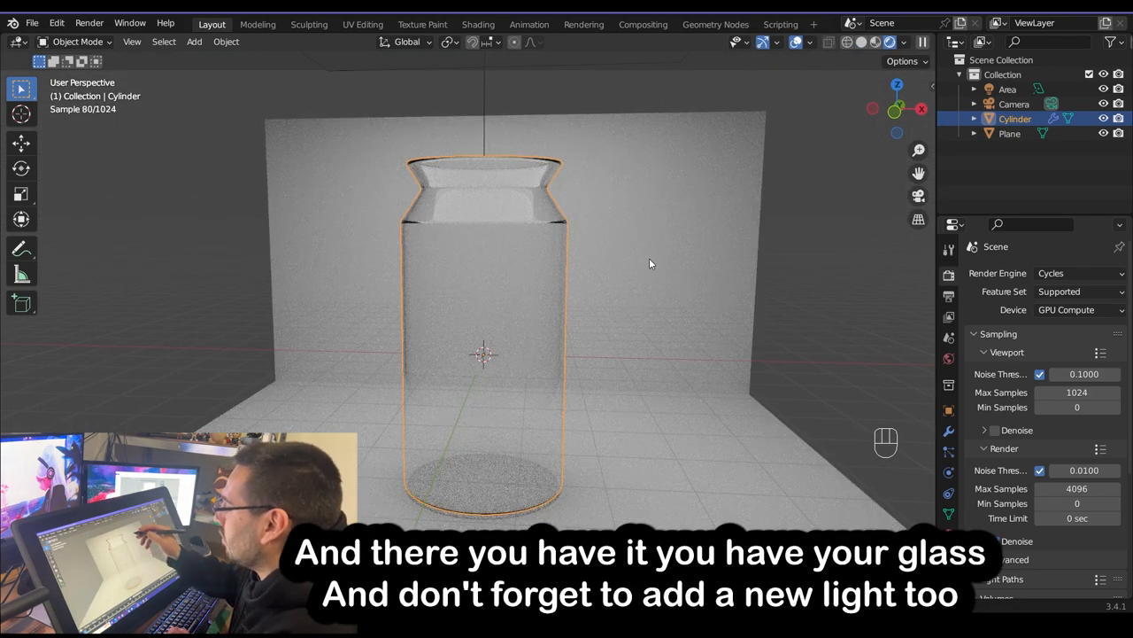